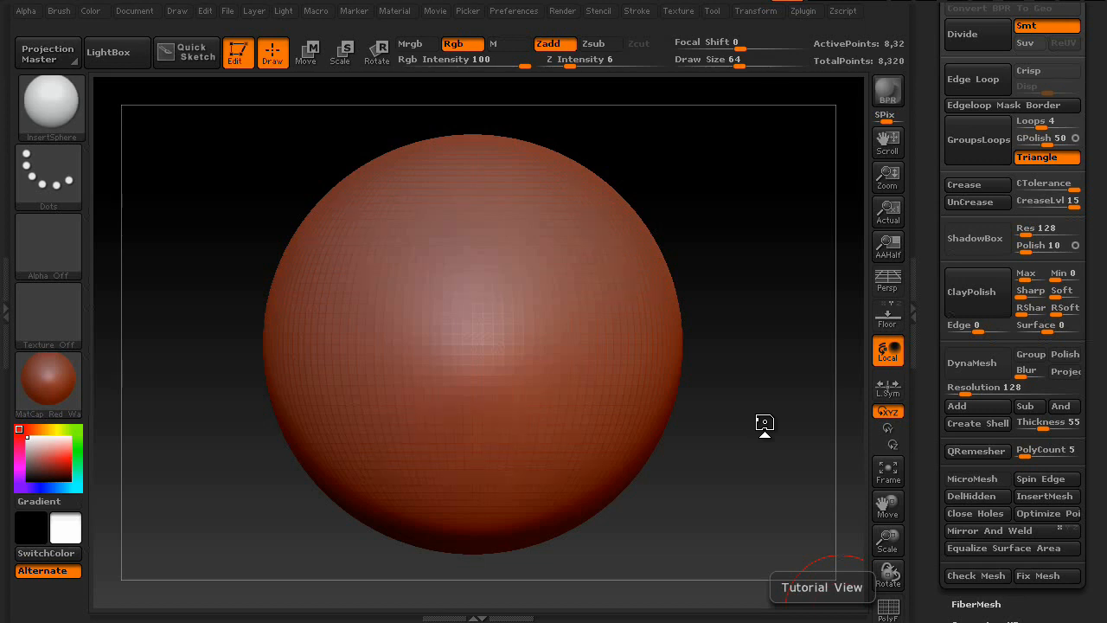
pyautogui.moveTo(488, 436)
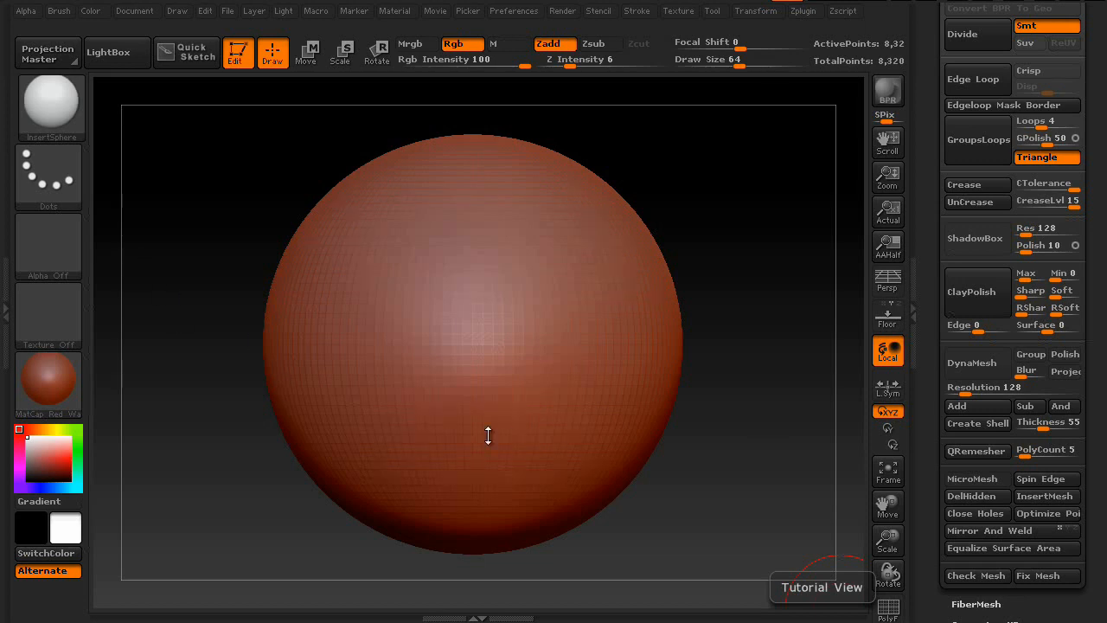
pyautogui.moveTo(291, 242)
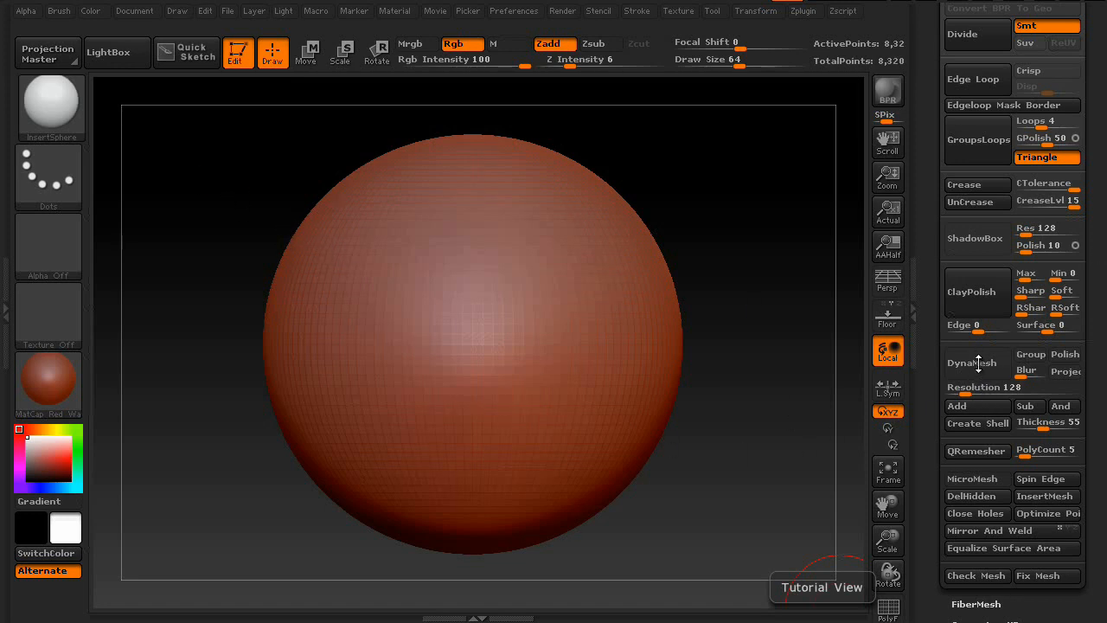
# - Convert the sphere to DynaMesh at resolution 128 for a denser even mesh
pyautogui.click(972, 362)
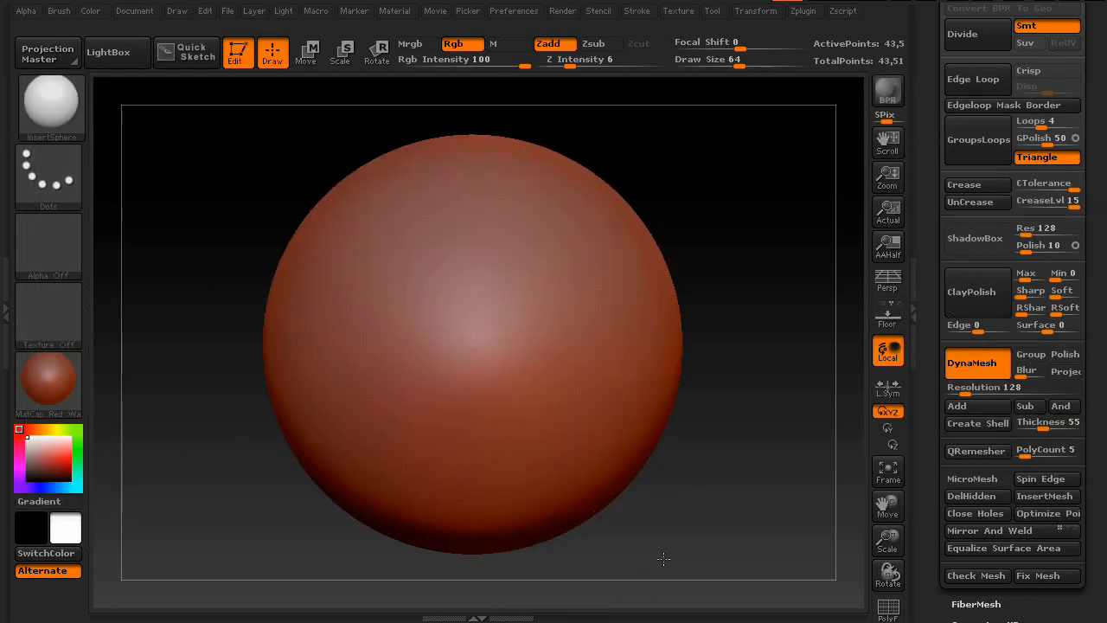
pyautogui.moveTo(221, 117); pyautogui.dragTo(730, 332)
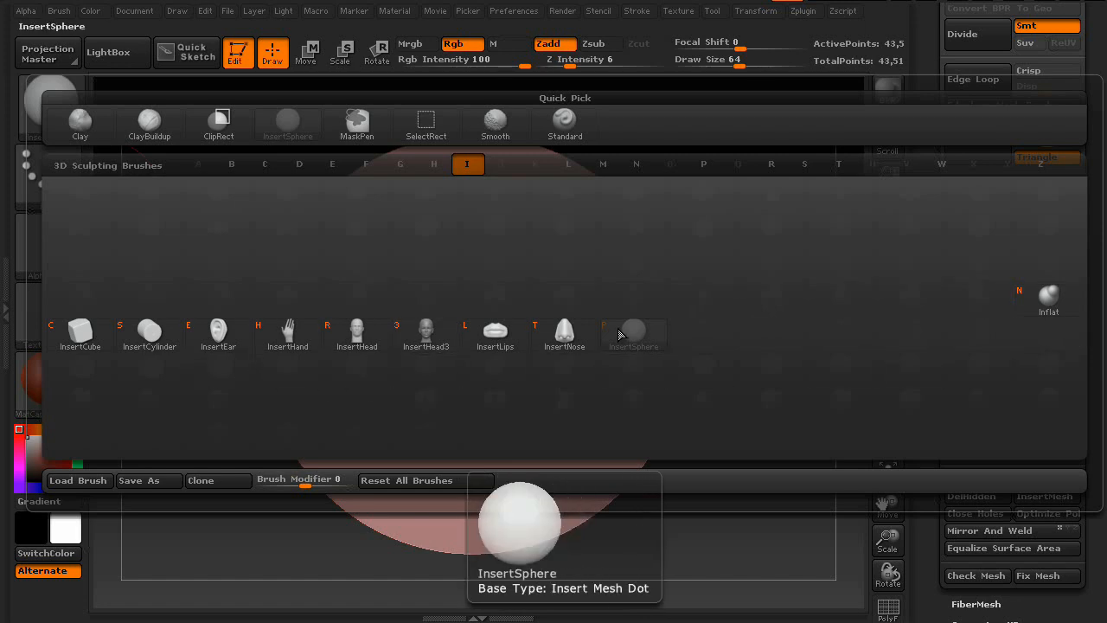
# - Insert a second sphere onto the DynaMesh ball with the InsertSphere brush
pyautogui.click(633, 332)
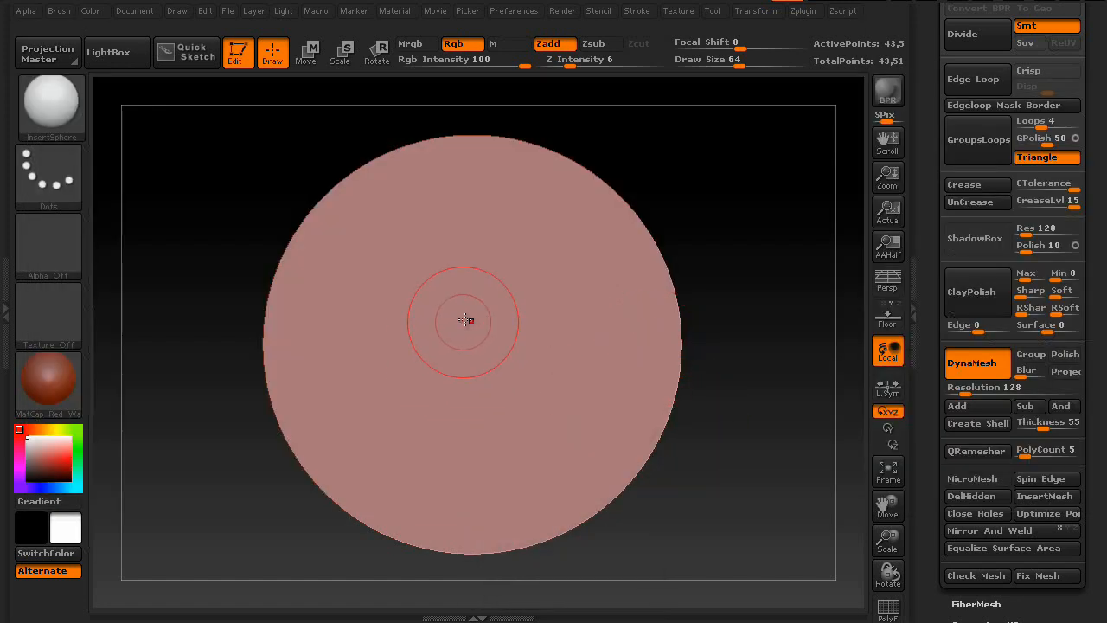
pyautogui.moveTo(533, 274)
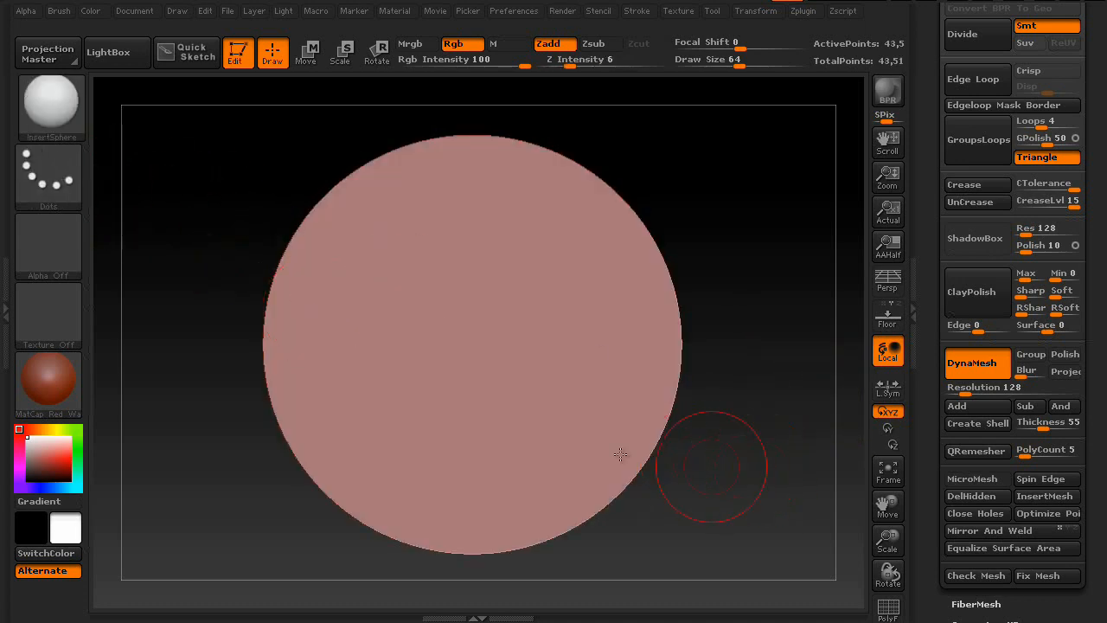
pyautogui.moveTo(476, 346)
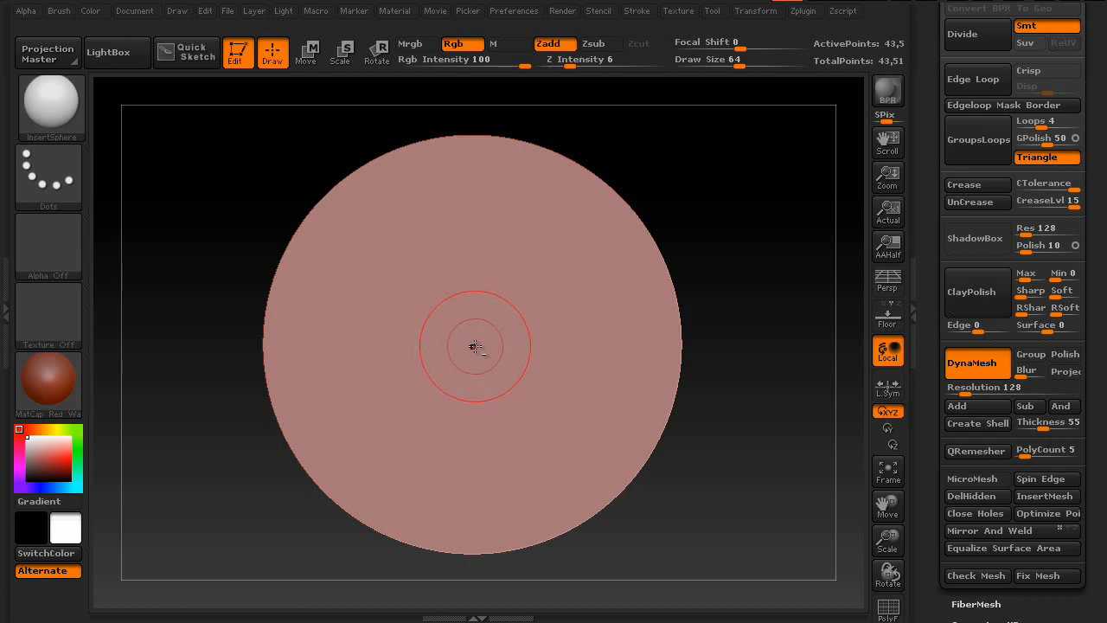
pyautogui.moveTo(476, 347); pyautogui.dragTo(571, 381)
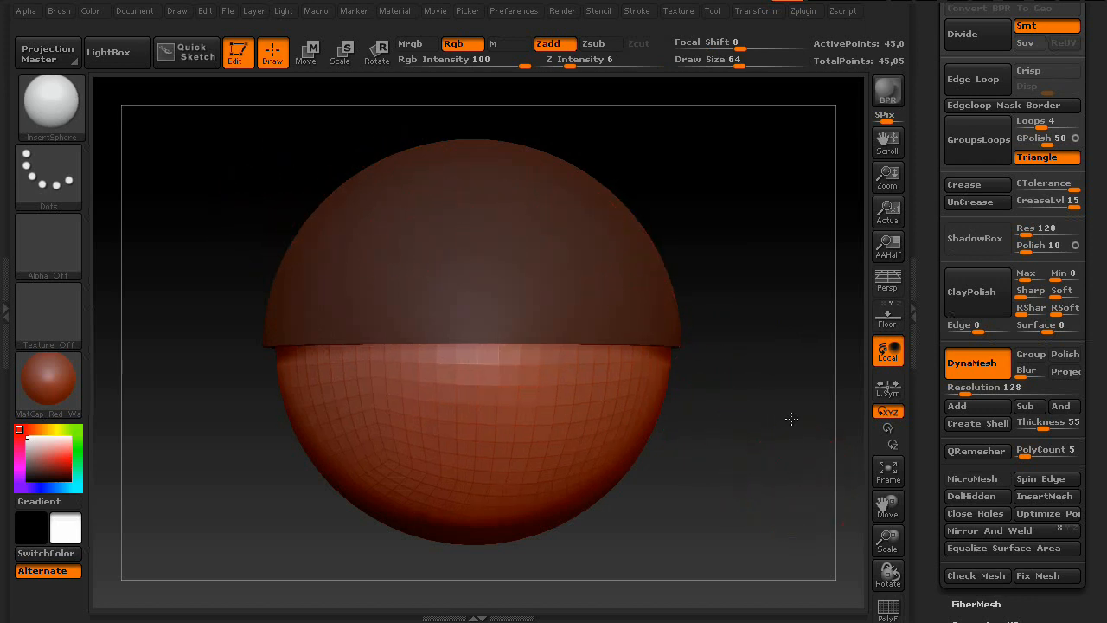
# - Lower DynaMesh Thickness to 8 and hollow the merged sphere with Create Shell
pyautogui.moveTo(790, 420); pyautogui.dragTo(872, 459)
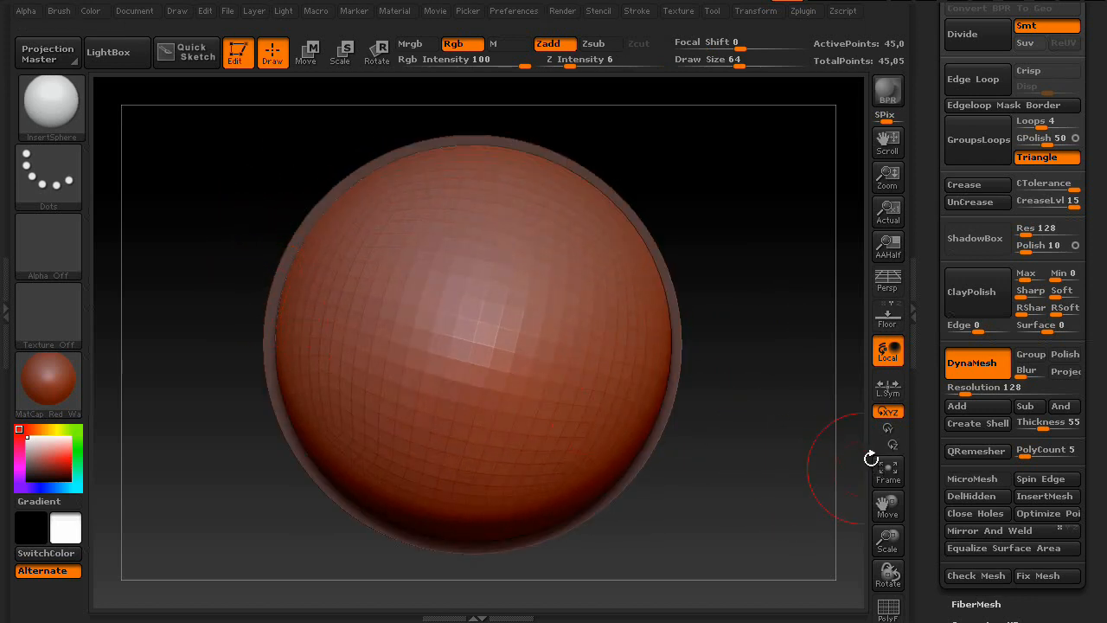
pyautogui.moveTo(977, 422)
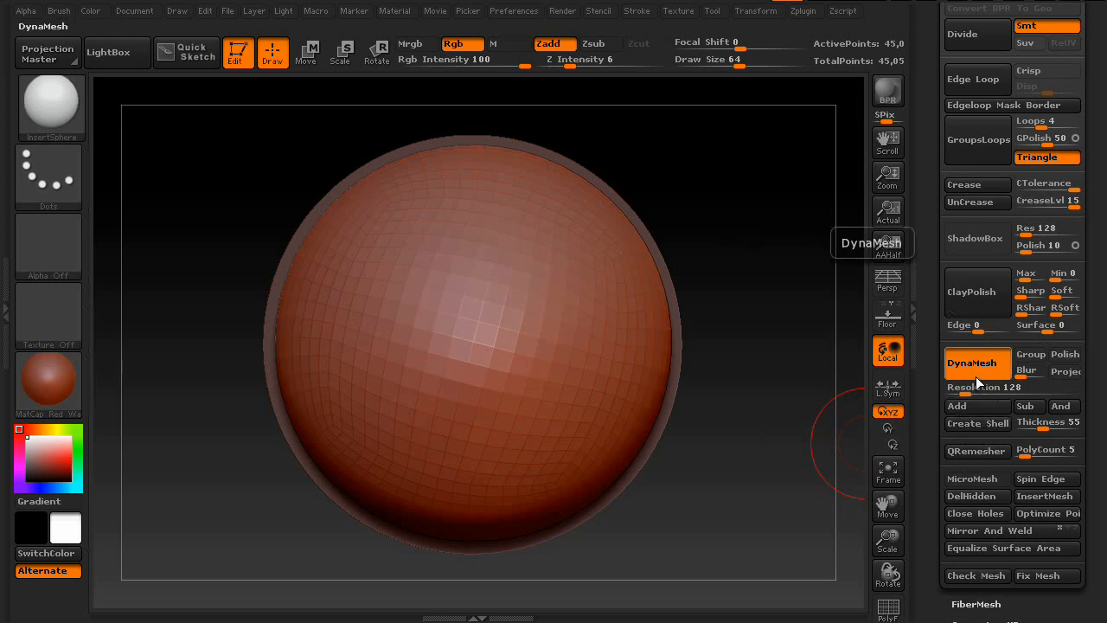
pyautogui.moveTo(1049, 422)
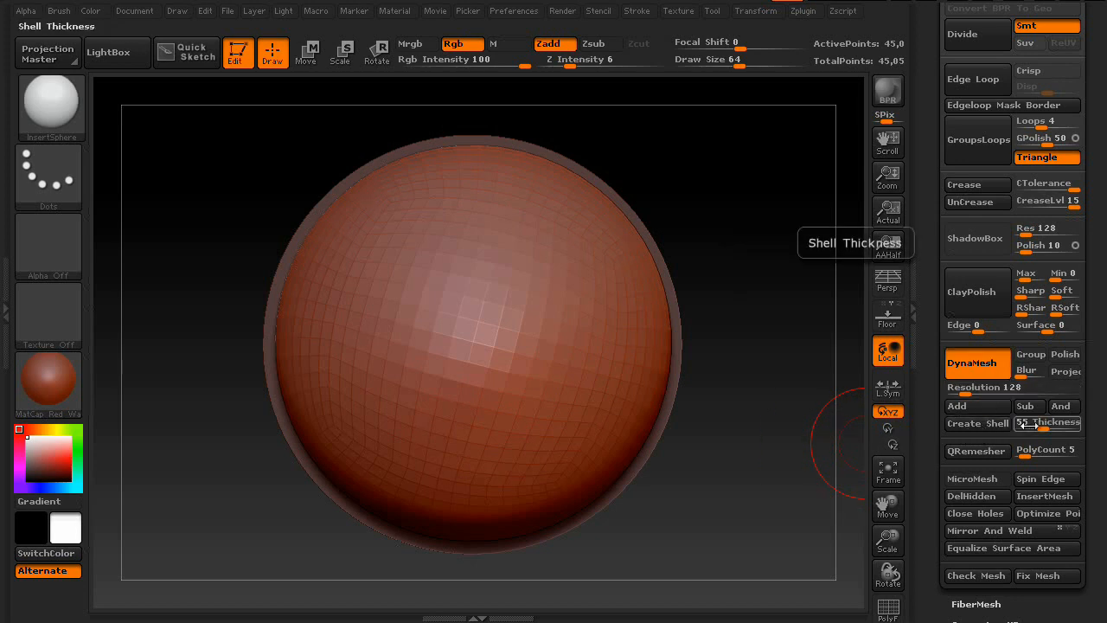
pyautogui.moveTo(1047, 422); pyautogui.dragTo(1021, 422)
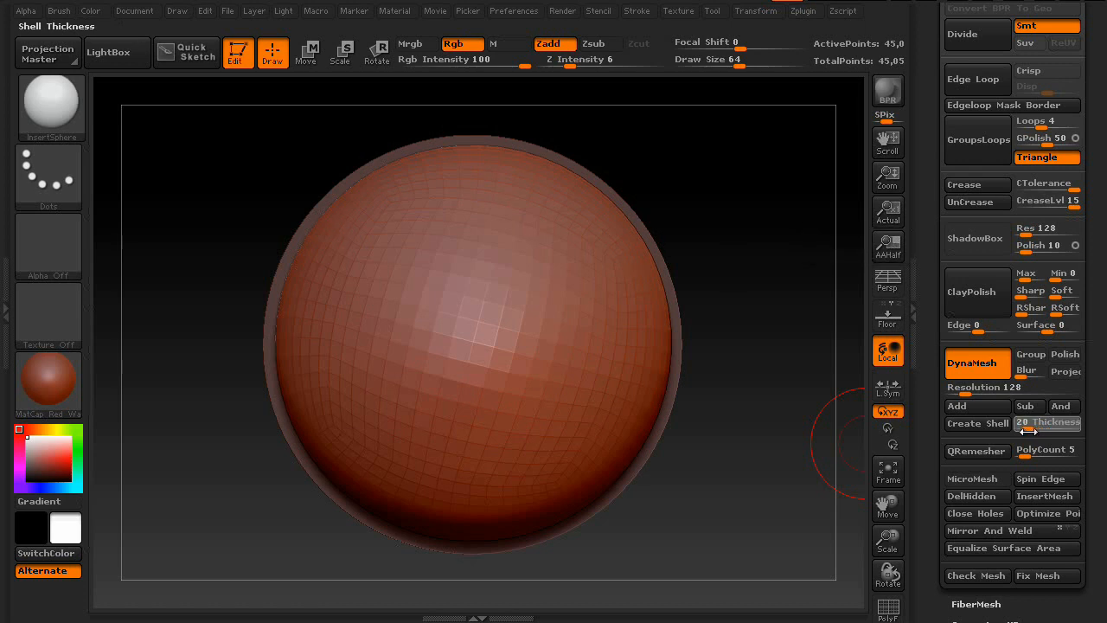
pyautogui.moveTo(977, 422)
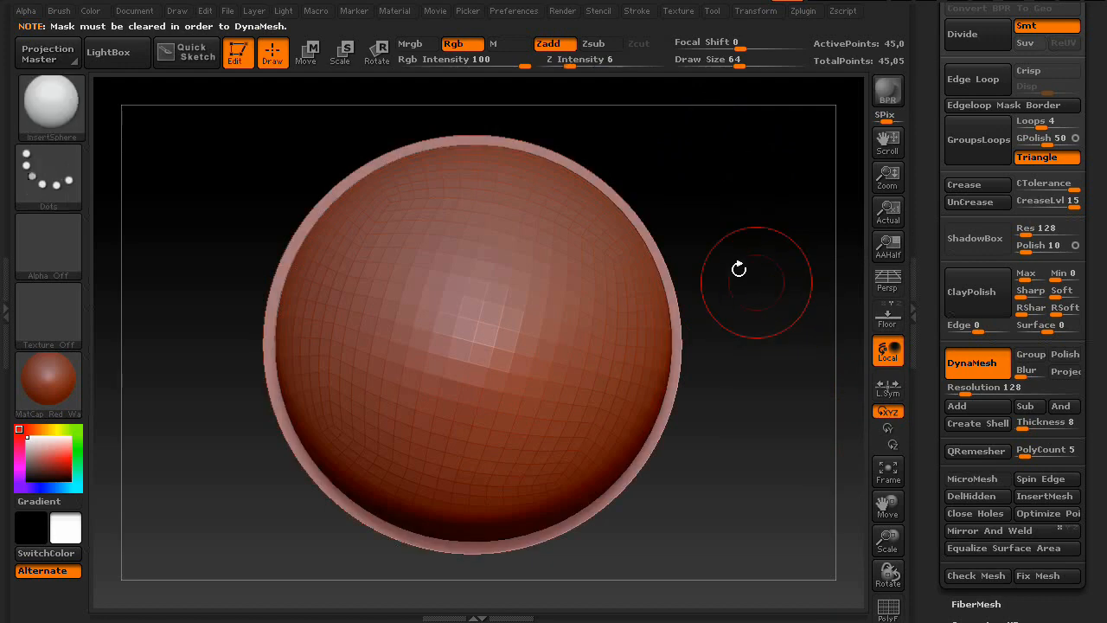
pyautogui.moveTo(978, 422)
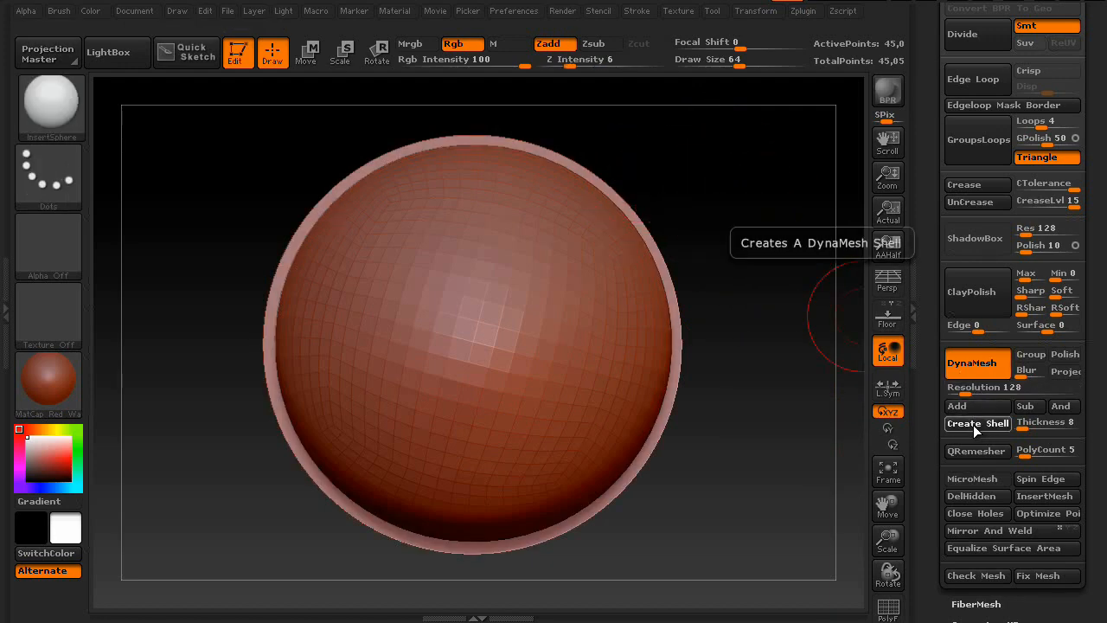
pyautogui.click(976, 423)
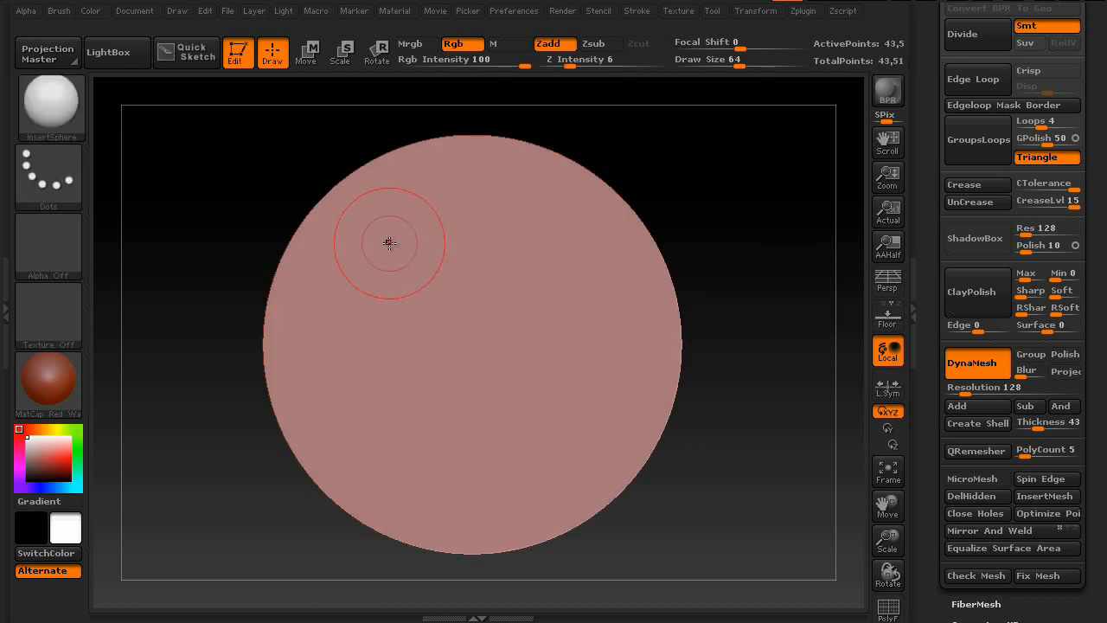
pyautogui.moveTo(533, 228)
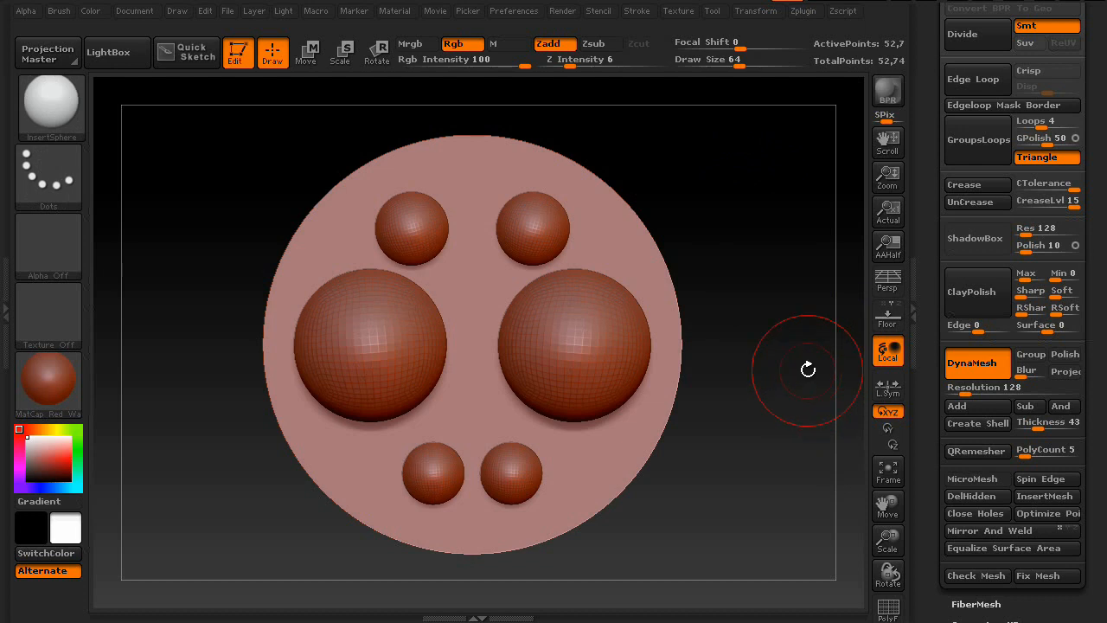
pyautogui.moveTo(993, 436)
pyautogui.write('51')
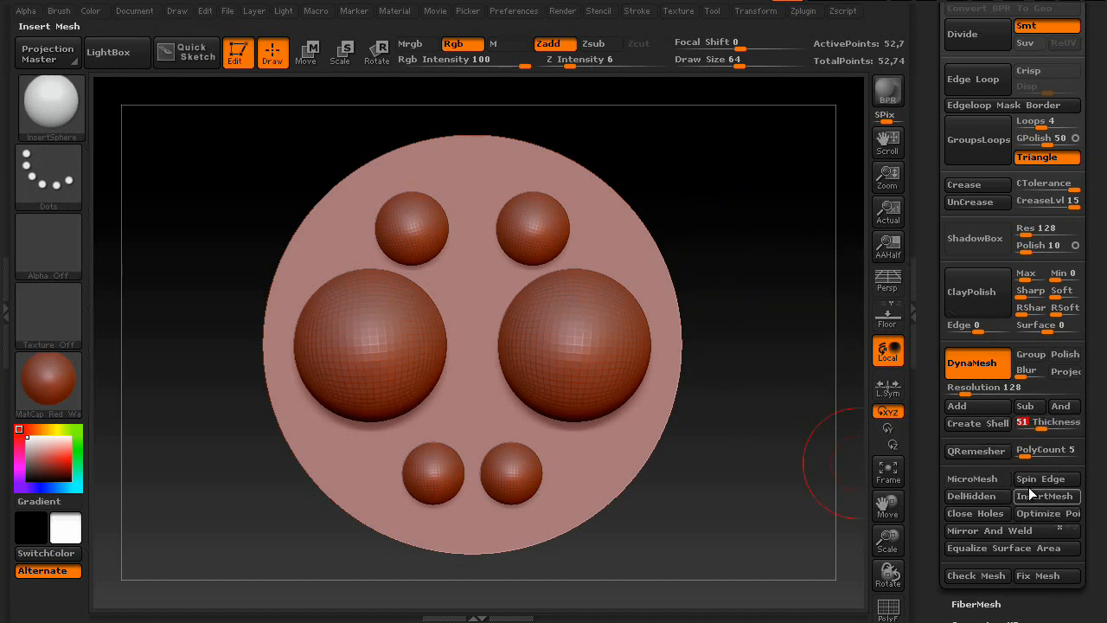
pyautogui.moveTo(977, 424)
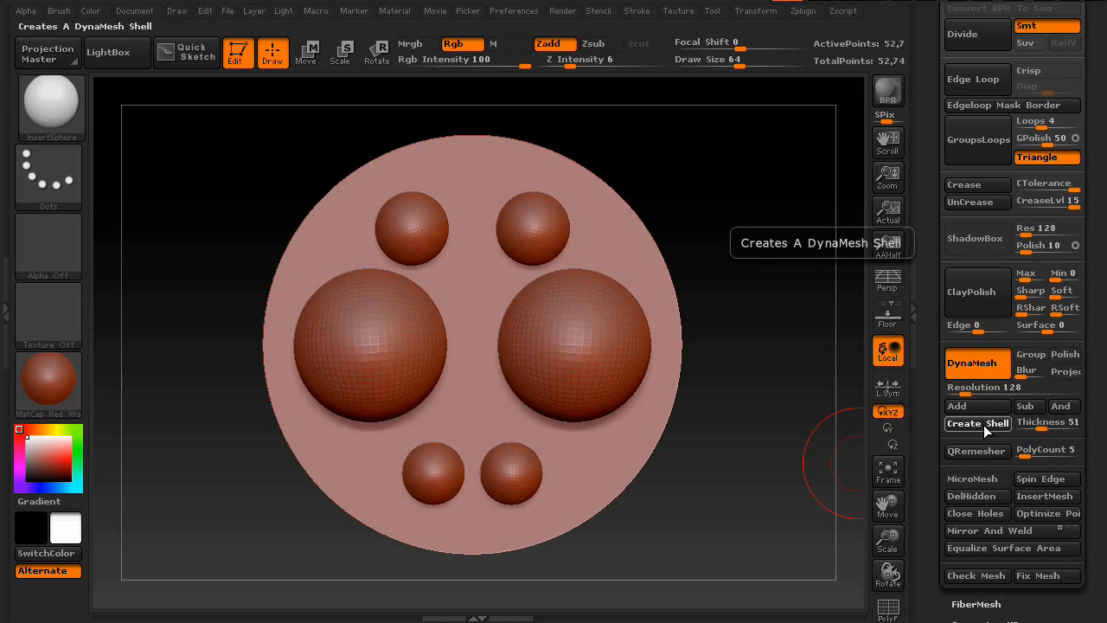
# - Create a new DynaMesh shell so the six inserted spheres carve cavities into the disc
pyautogui.click(978, 424)
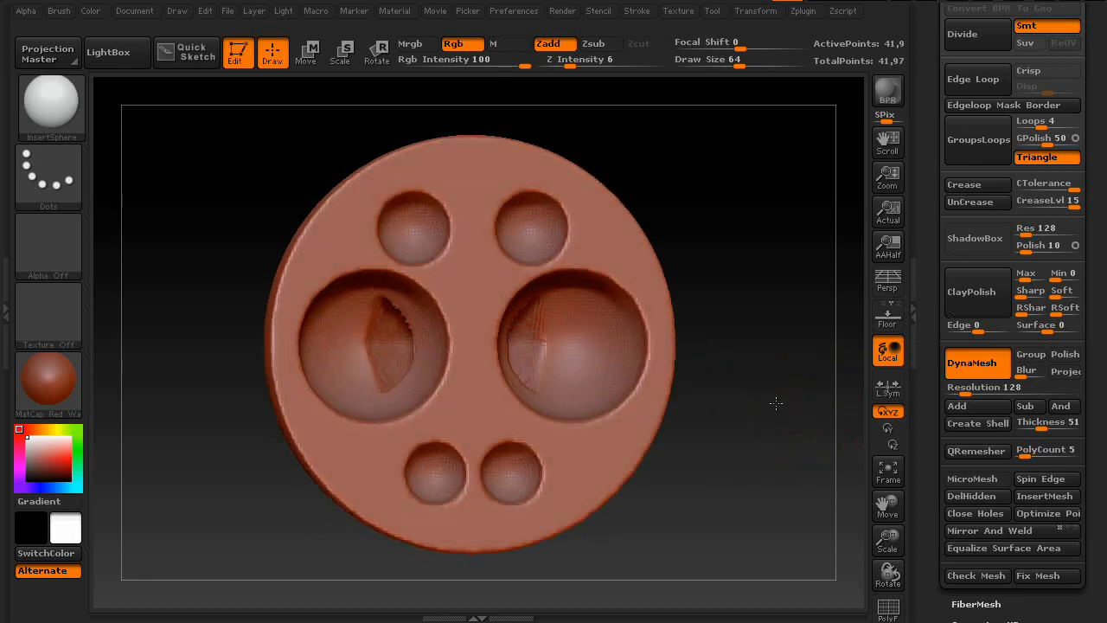
pyautogui.moveTo(477, 284)
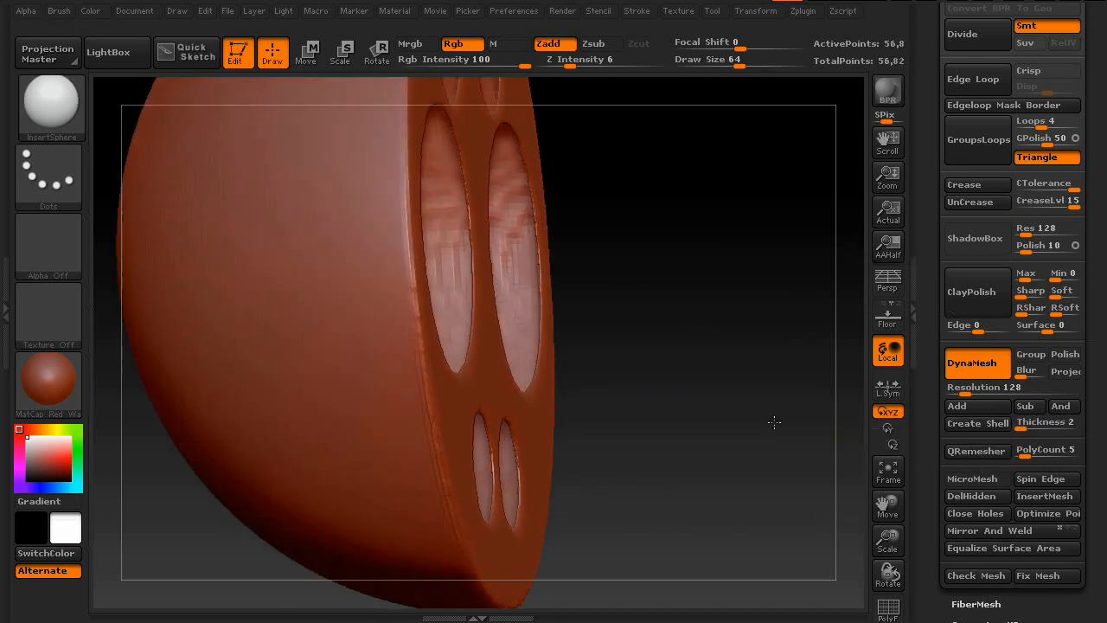
# - Raise Thickness to 75 and attempt Create Shell on the disc, which gets cancelled
pyautogui.moveTo(775, 422); pyautogui.dragTo(592, 380)
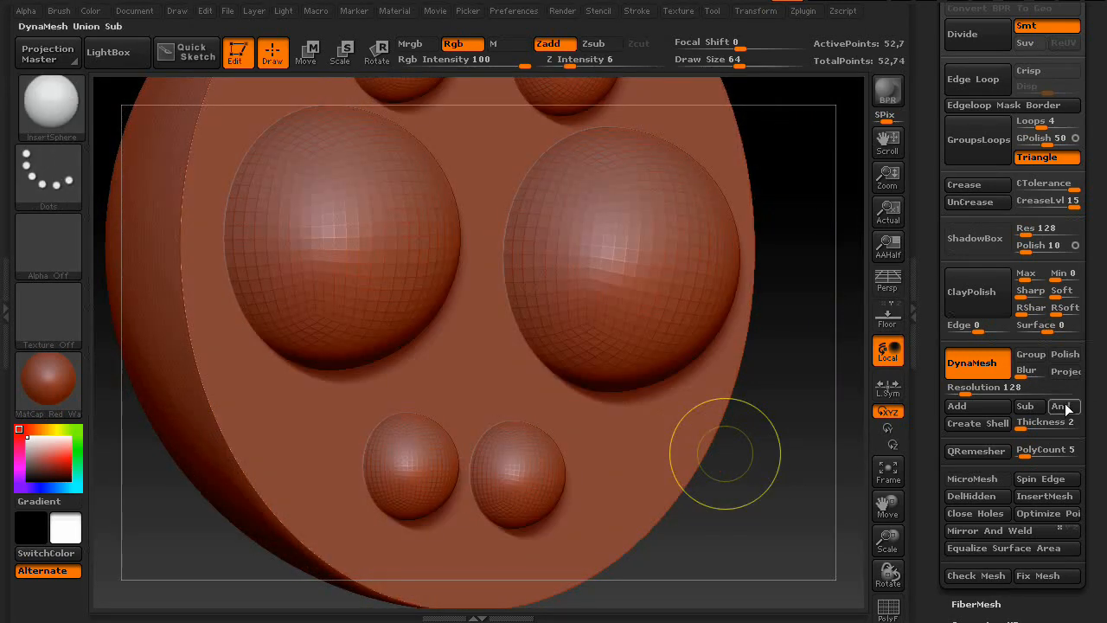
pyautogui.click(1047, 422)
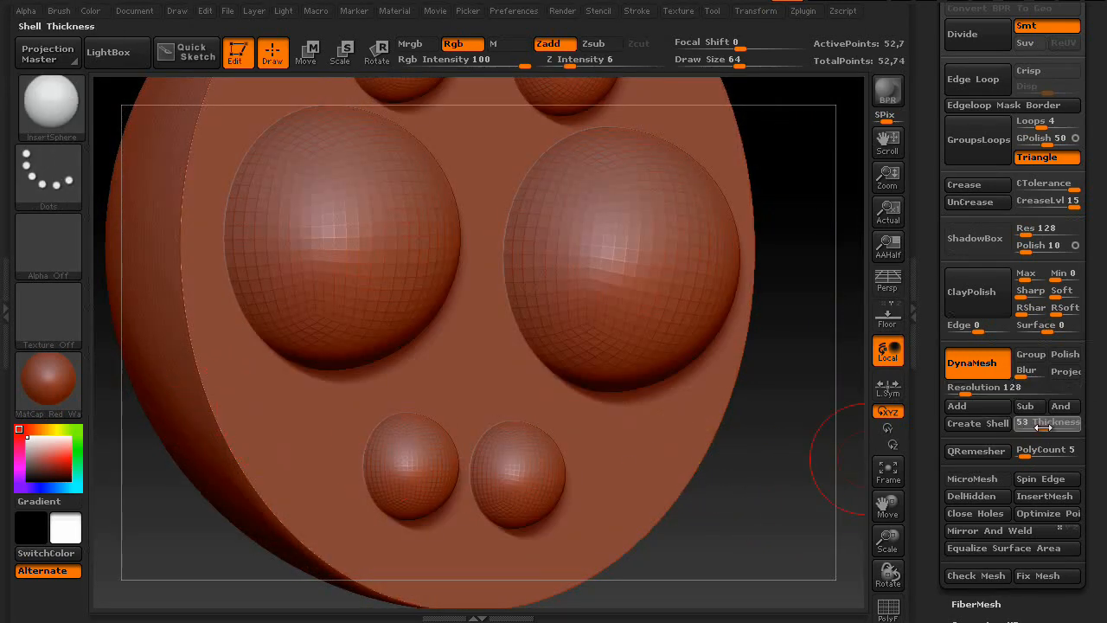
pyautogui.moveTo(976, 422)
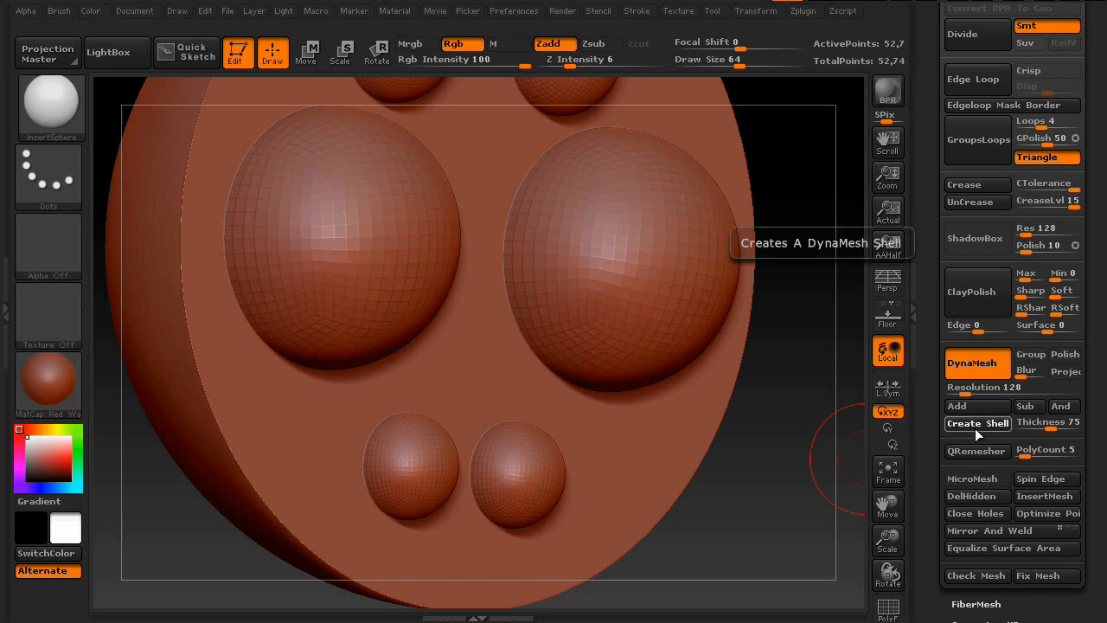
pyautogui.click(978, 423)
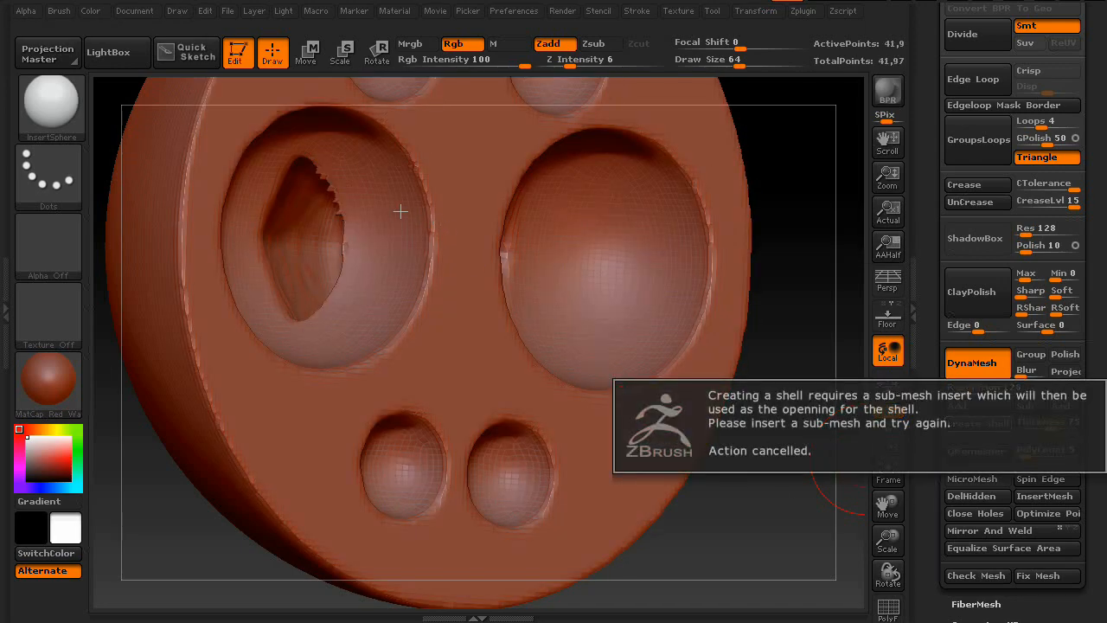
pyautogui.moveTo(789, 456)
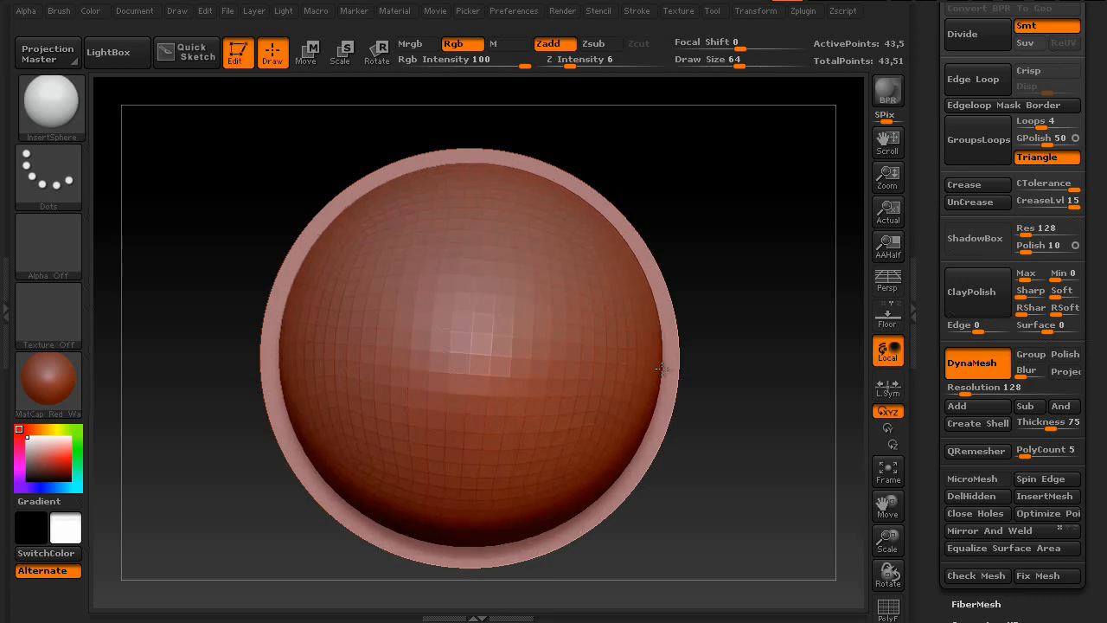
# - Set Thickness to 12 and hollow the fresh sphere into a thin shell
pyautogui.click(661, 377)
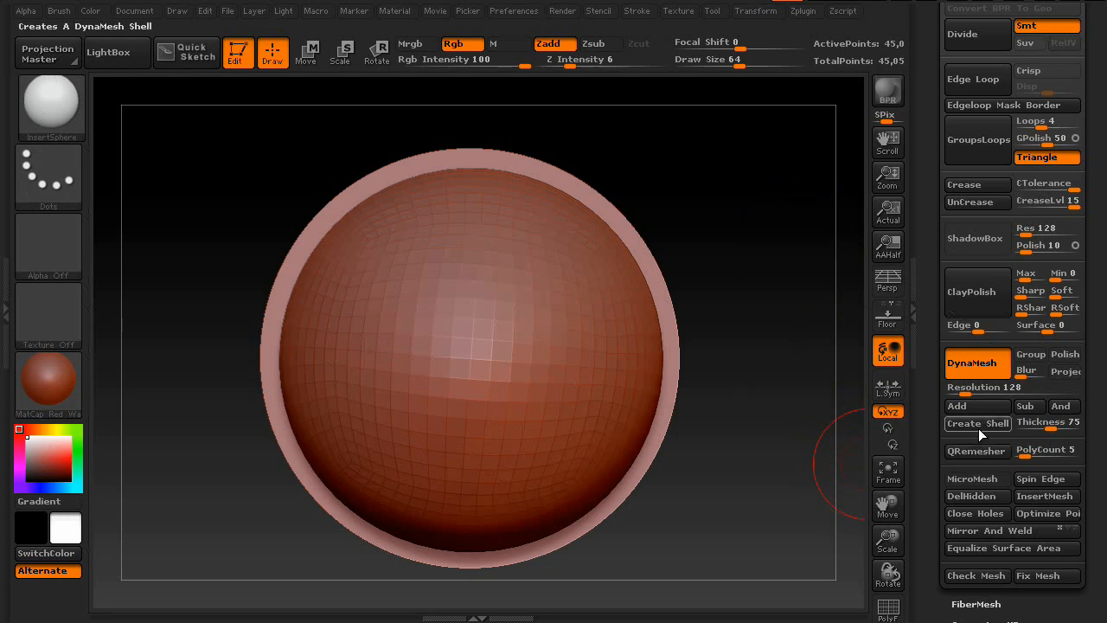
pyautogui.click(1048, 423)
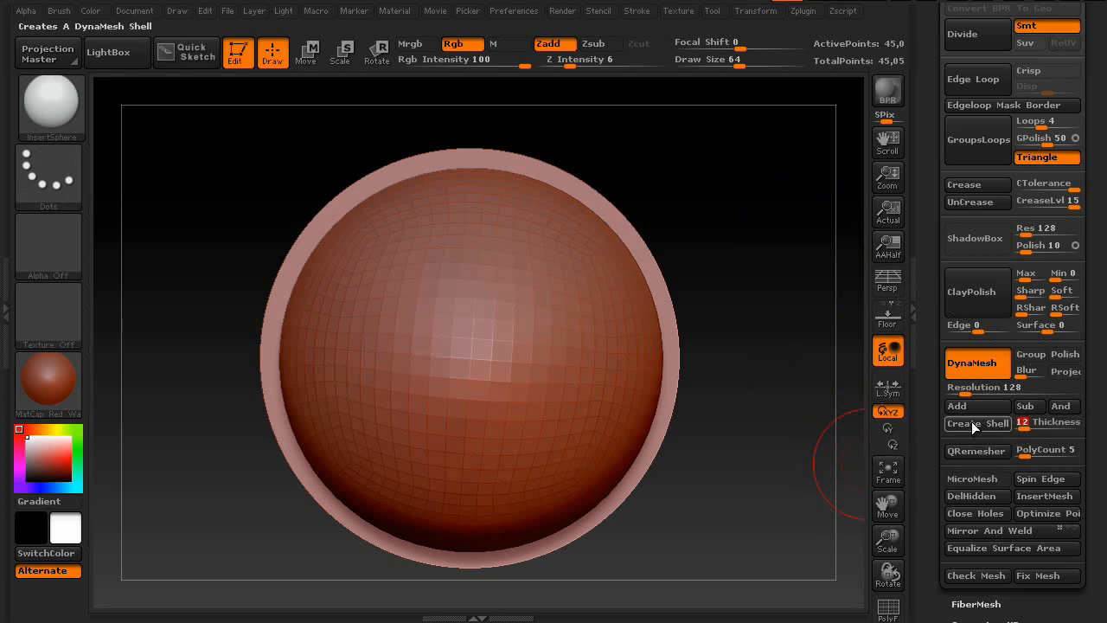
pyautogui.click(976, 422)
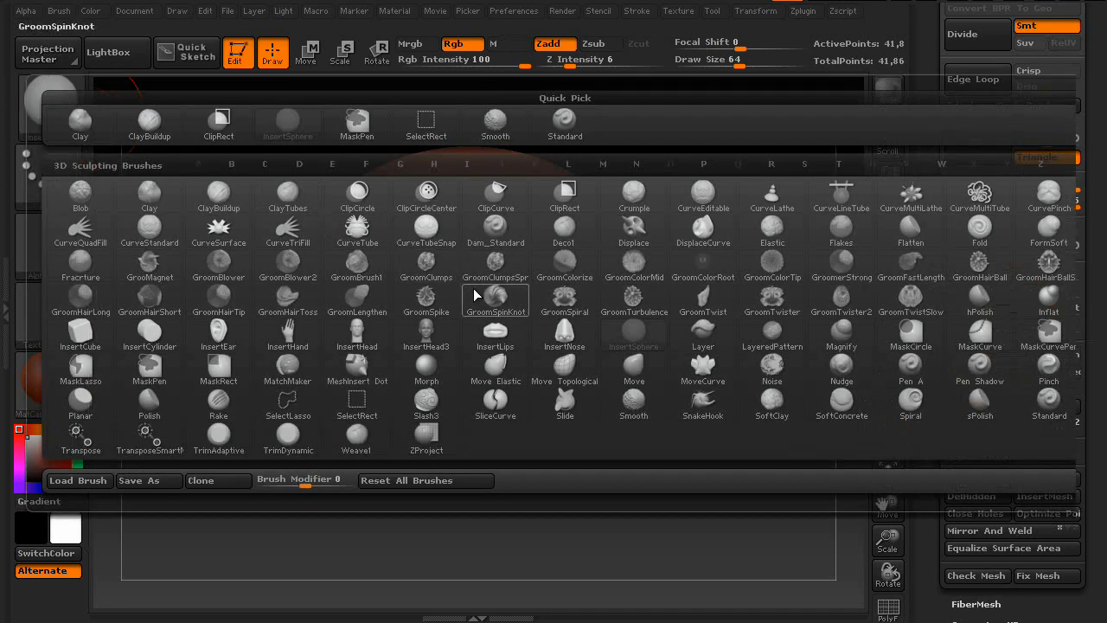
# - With the Move brush, pull the dome's rim and sides down into a hood with hanging drapes
pyautogui.click(495, 299)
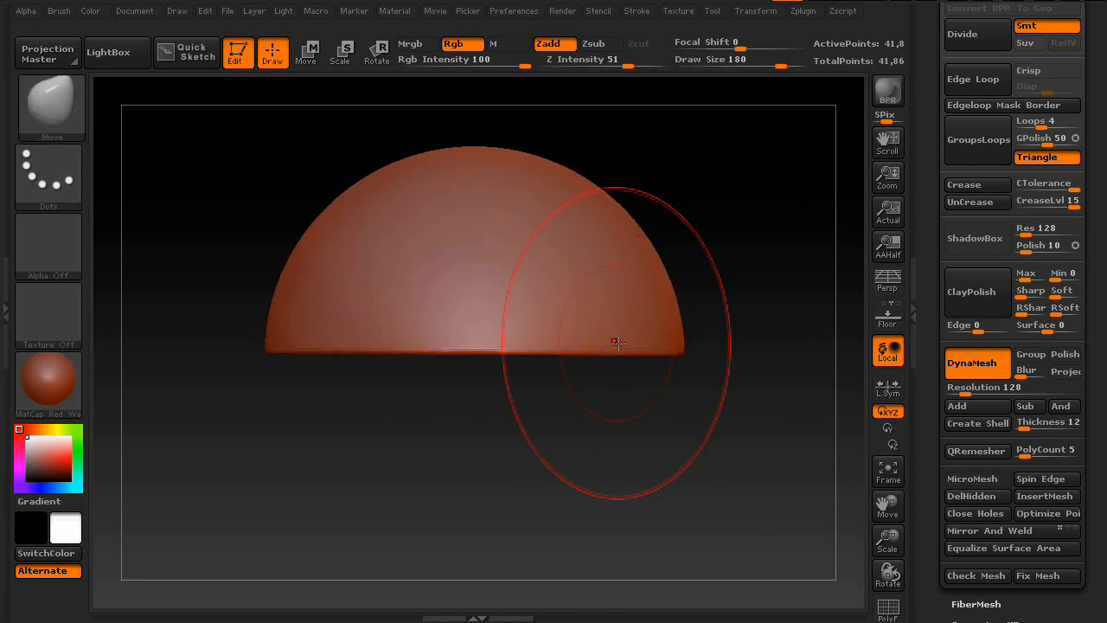
pyautogui.moveTo(617, 343); pyautogui.dragTo(578, 447)
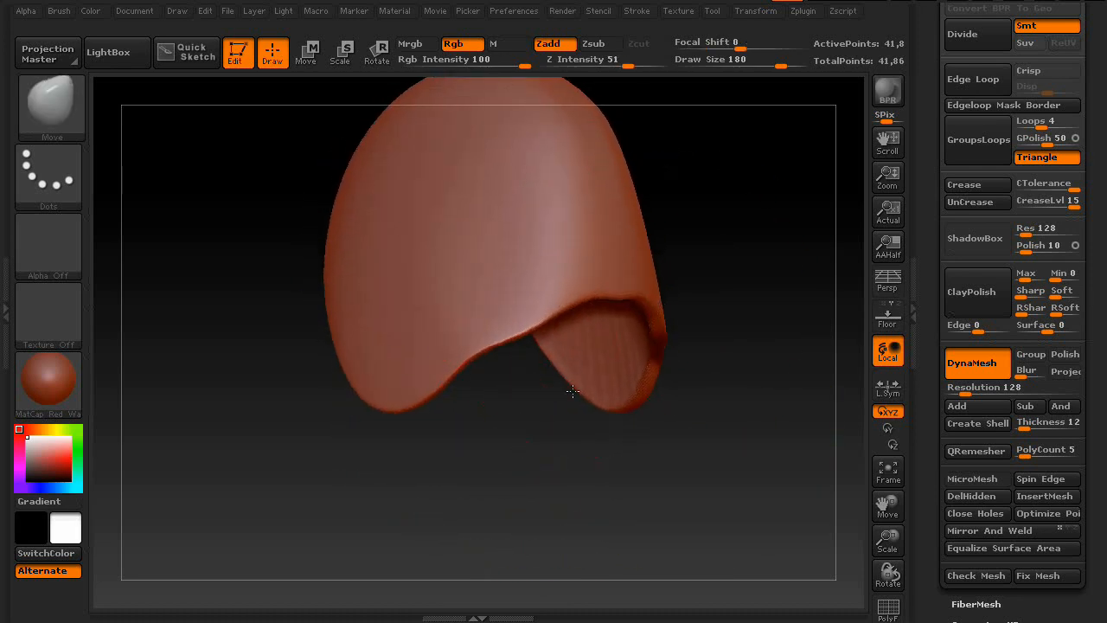
pyautogui.moveTo(571, 391); pyautogui.dragTo(607, 288)
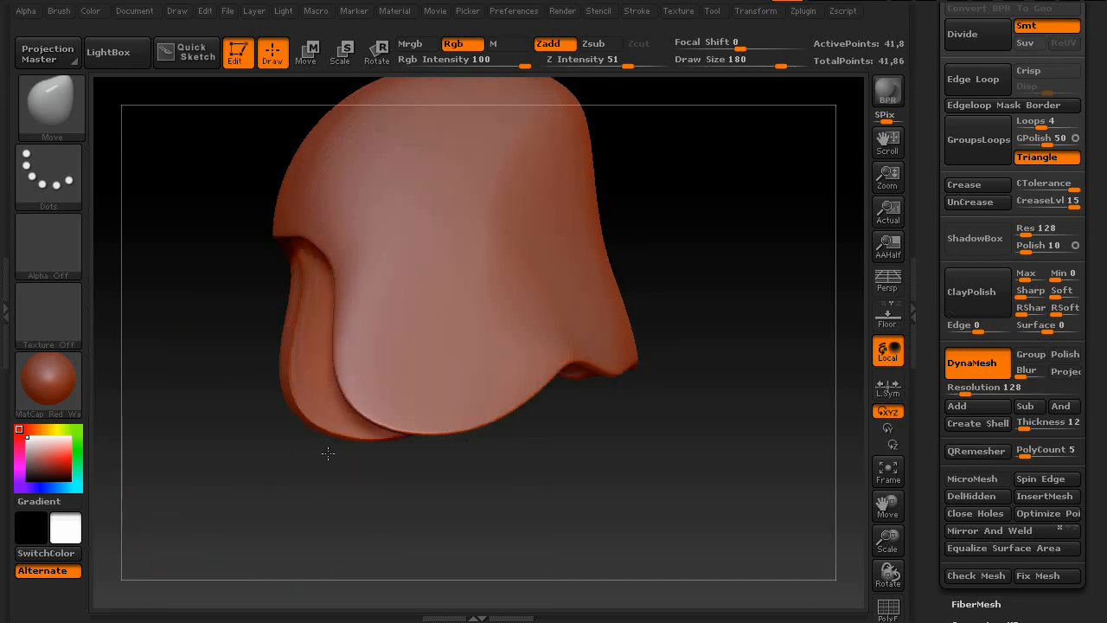
pyautogui.moveTo(329, 453); pyautogui.dragTo(447, 298)
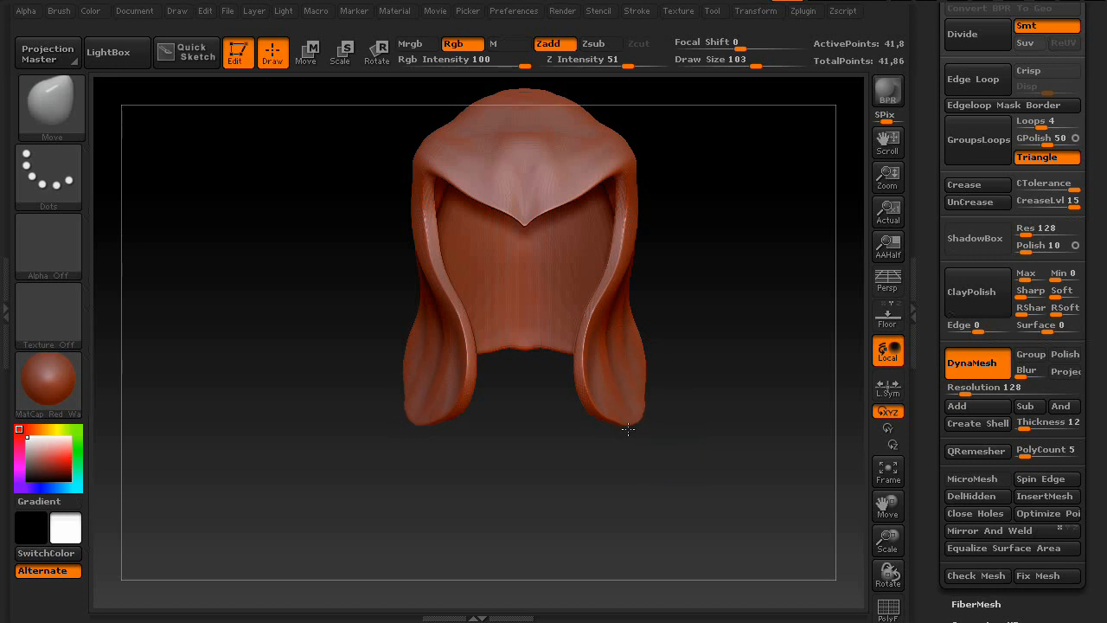
# - Orbit and zoom to inspect the hood from below, the front and the side
pyautogui.moveTo(627, 429); pyautogui.dragTo(692, 201)
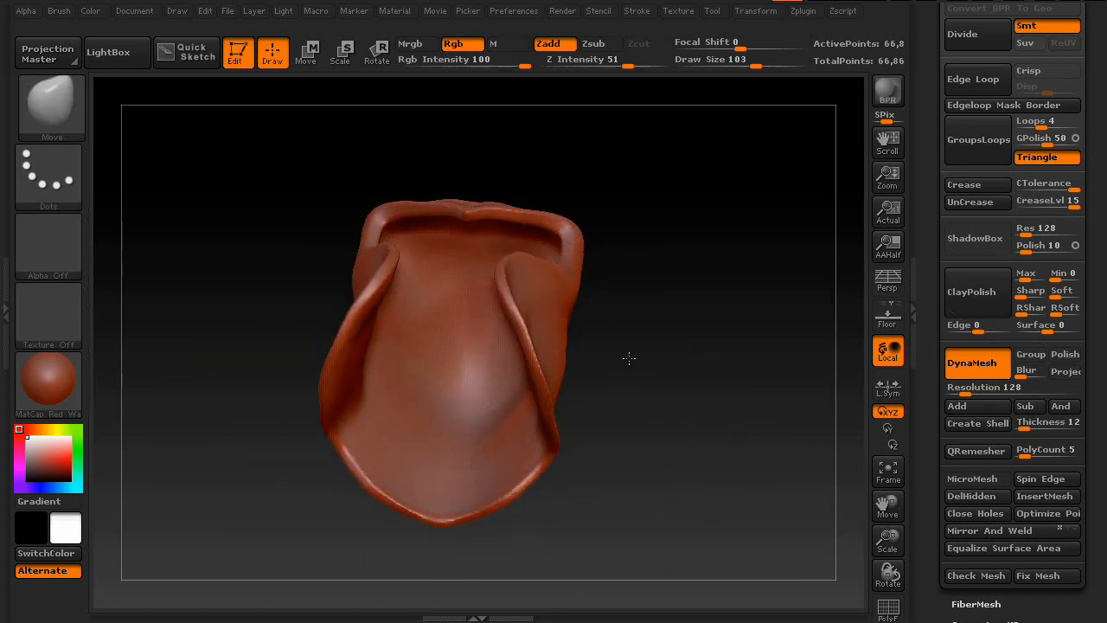
pyautogui.moveTo(630, 359); pyautogui.dragTo(727, 353)
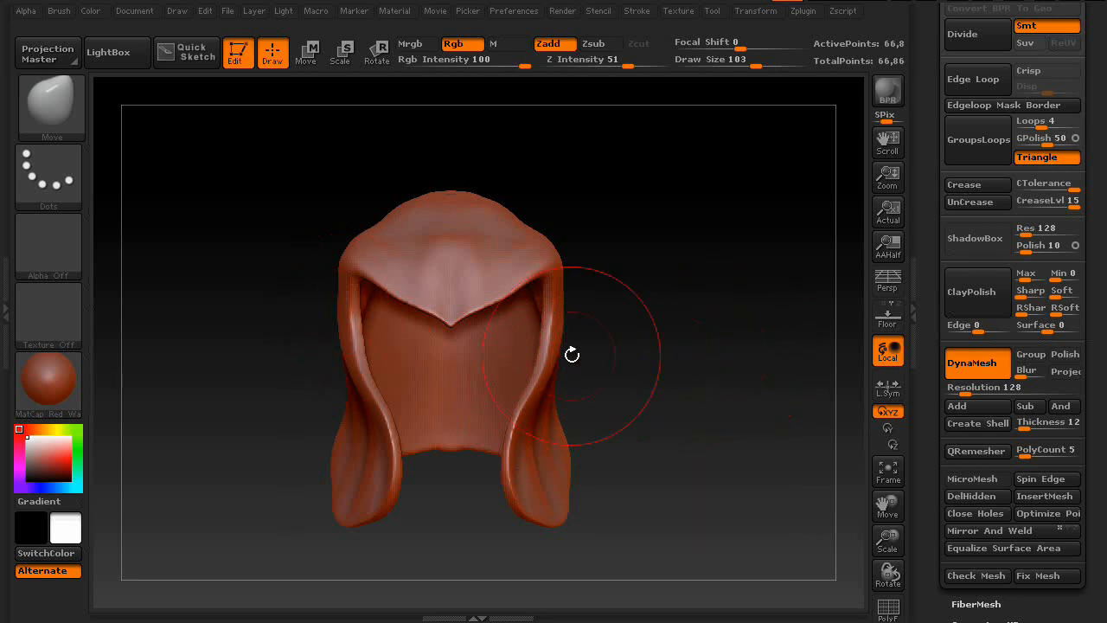
pyautogui.moveTo(571, 355); pyautogui.dragTo(699, 381)
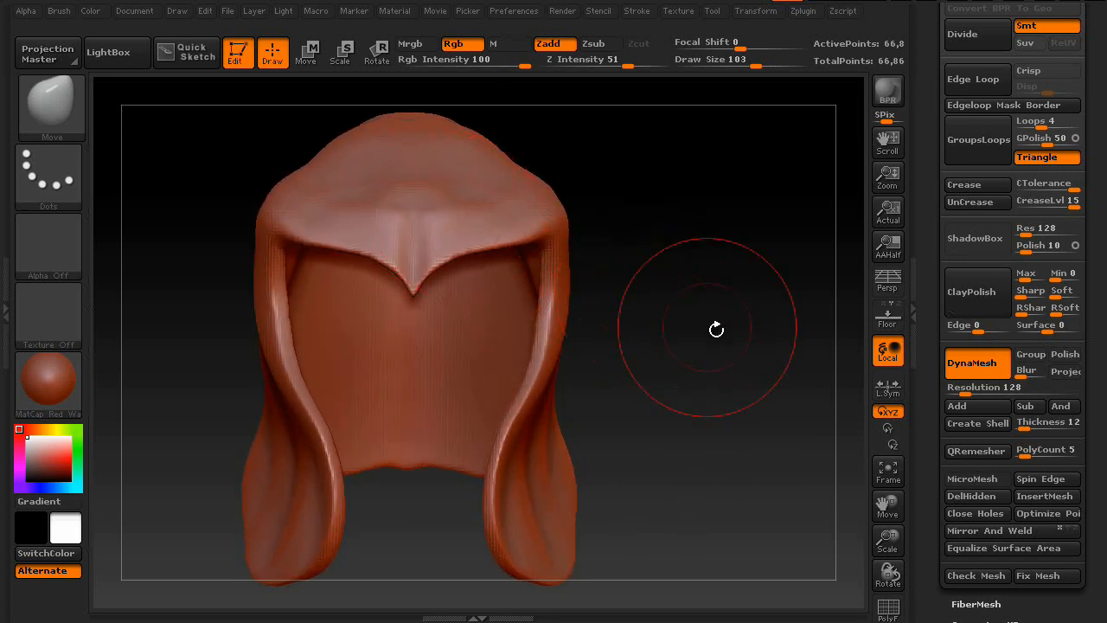
pyautogui.moveTo(717, 329); pyautogui.dragTo(273, 450)
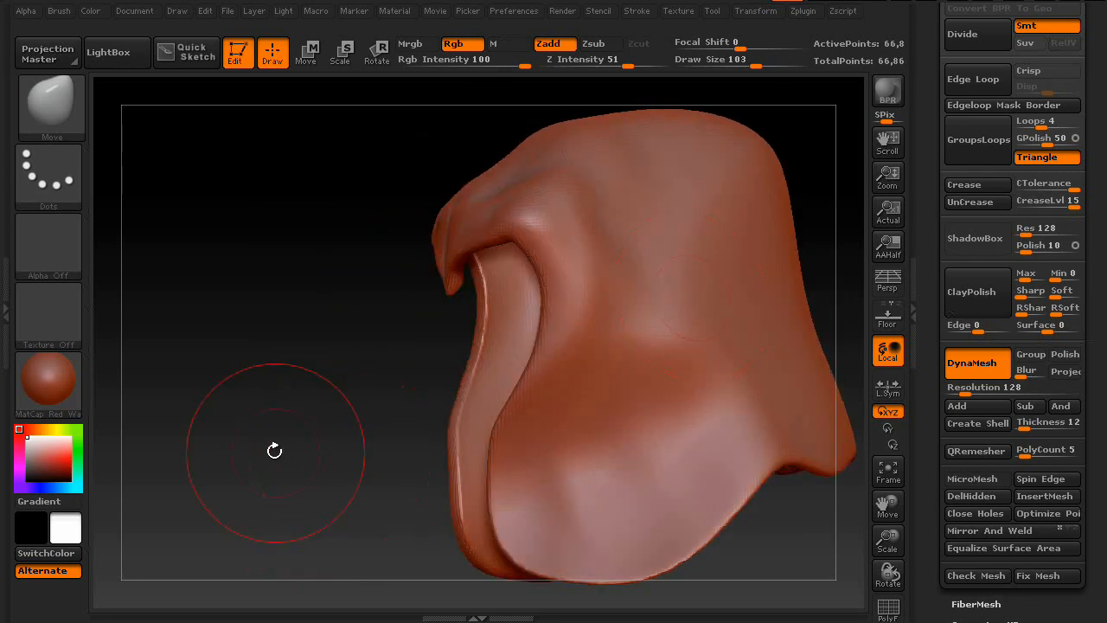